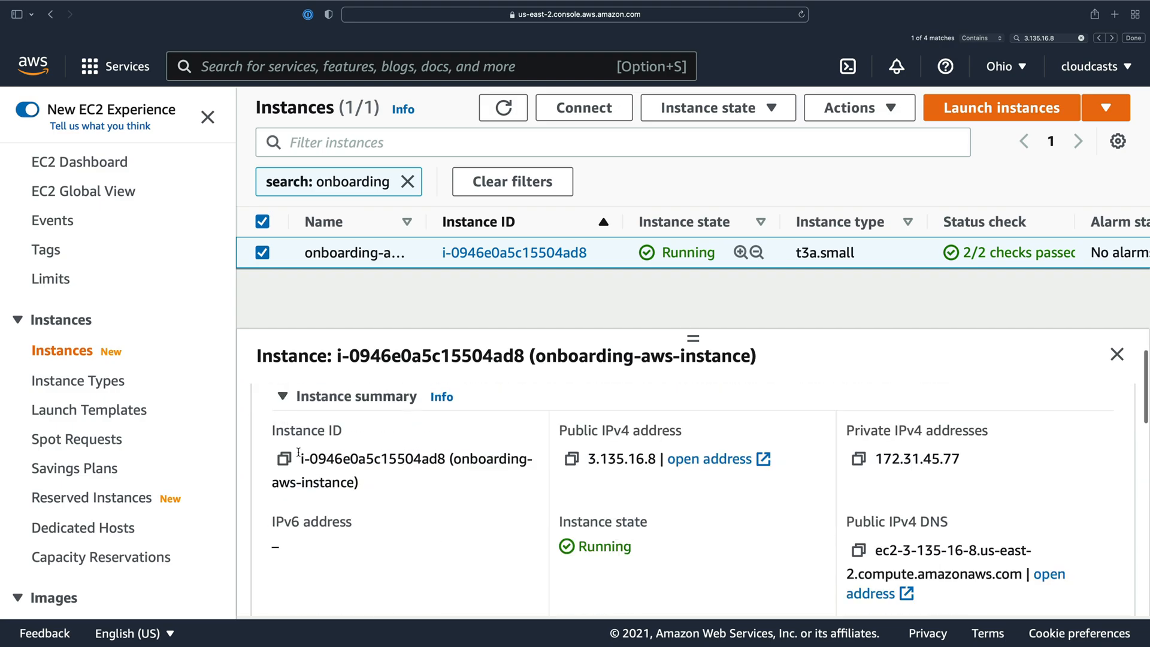
# Step: Scroll through the onboarding instance's details and security groups to the inbound rules for ports 443, 80 and 22
pyautogui.scroll(-3)
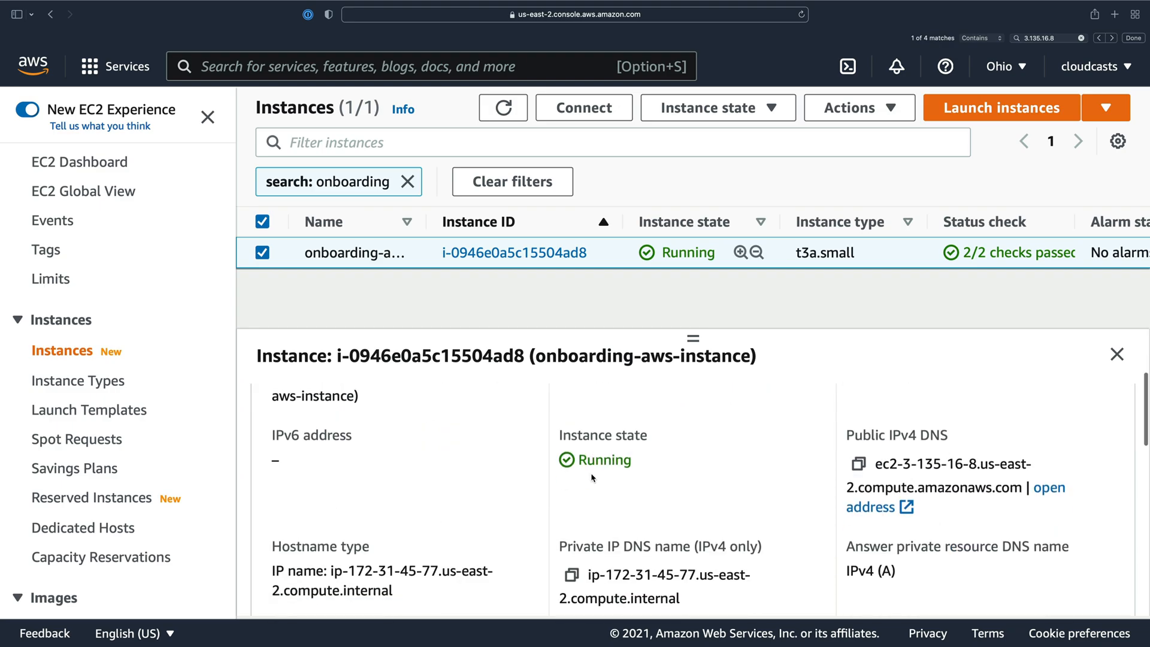
pyautogui.scroll(-3)
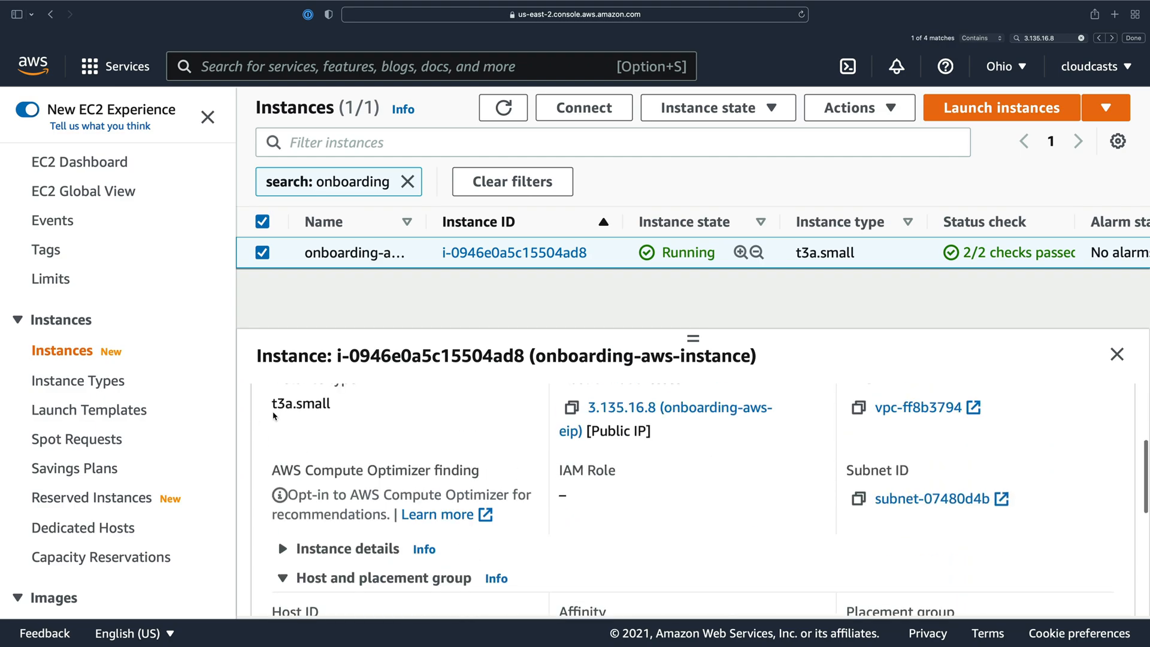
pyautogui.scroll(-3)
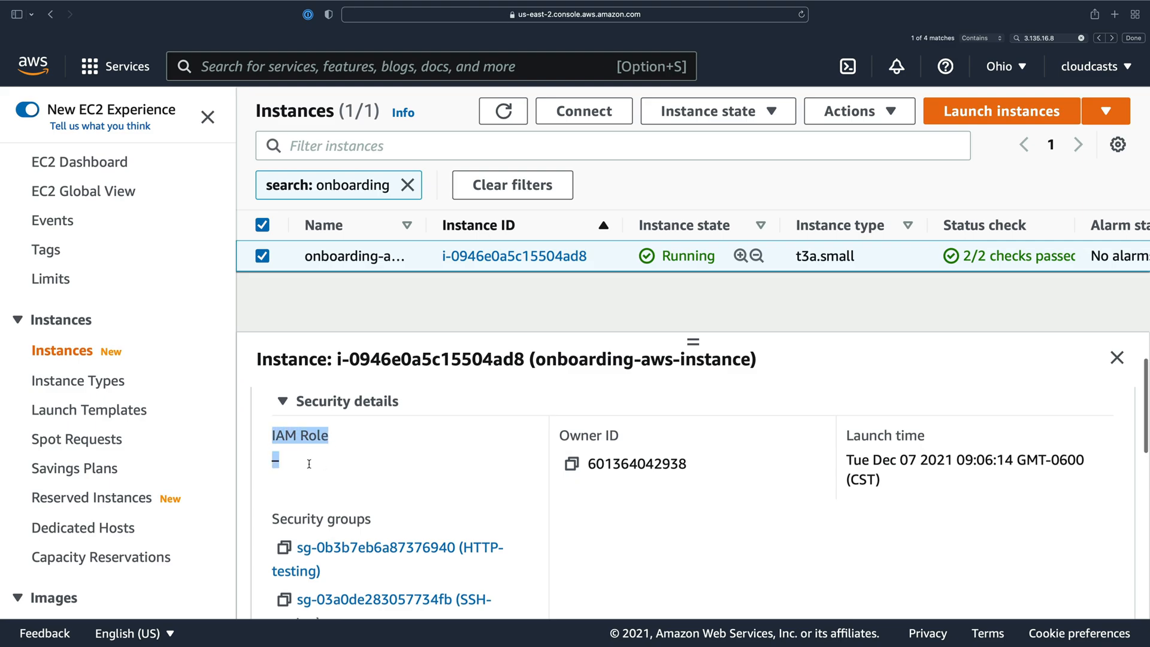
pyautogui.scroll(-3)
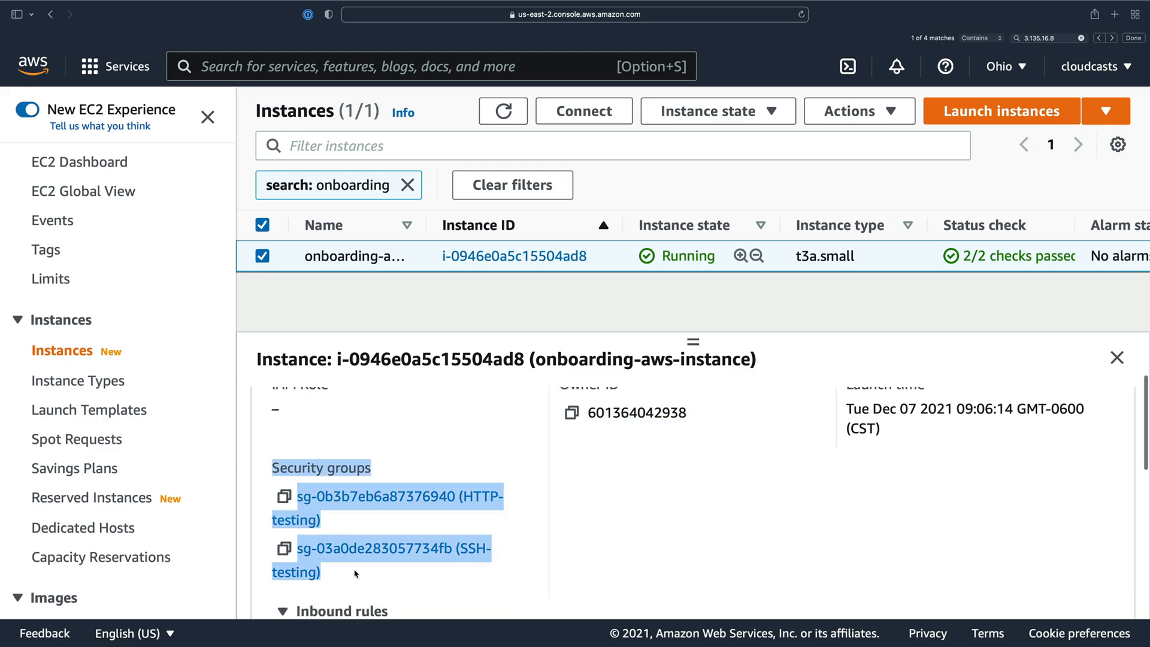
pyautogui.scroll(-3)
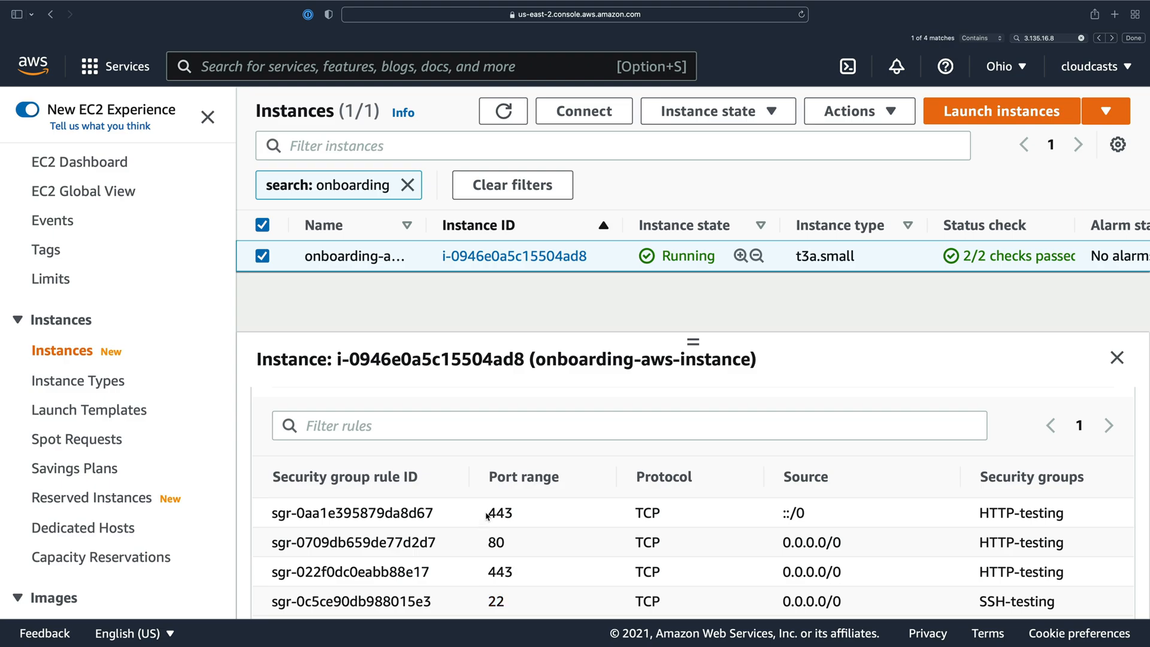
pyautogui.scroll(-3)
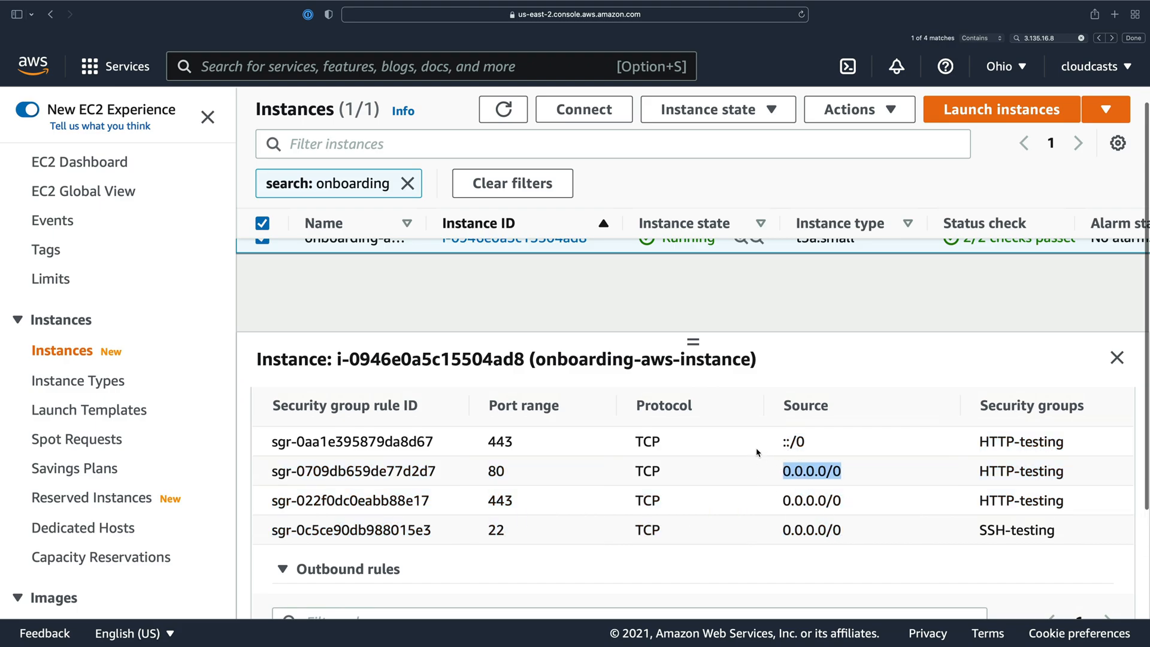
# Step: Show the Networking details: public IP 3.135.16.8, private IP, VPC, subnet and zone us-east-2c
pyautogui.click(492, 416)
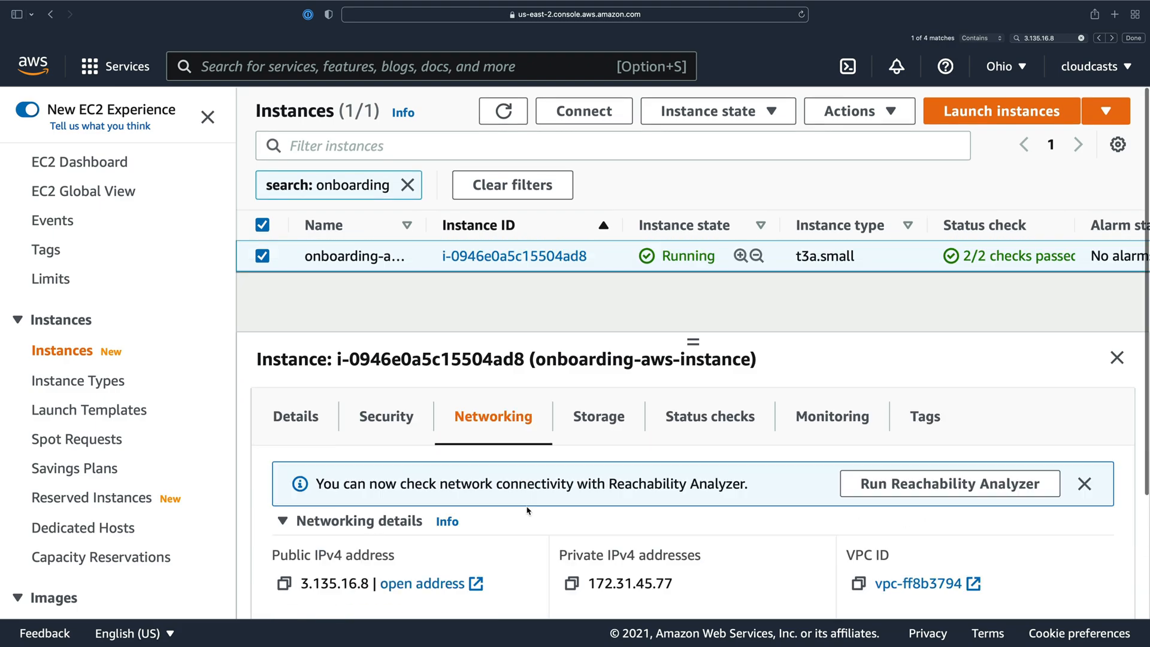
pyautogui.scroll(-3)
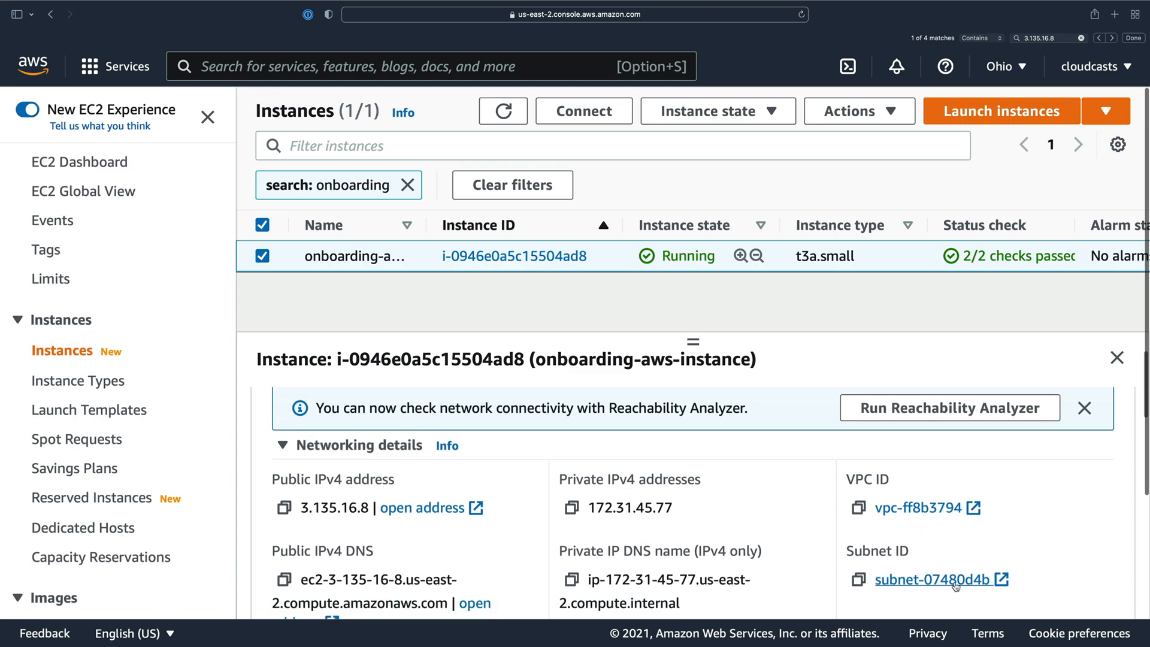
pyautogui.scroll(-3)
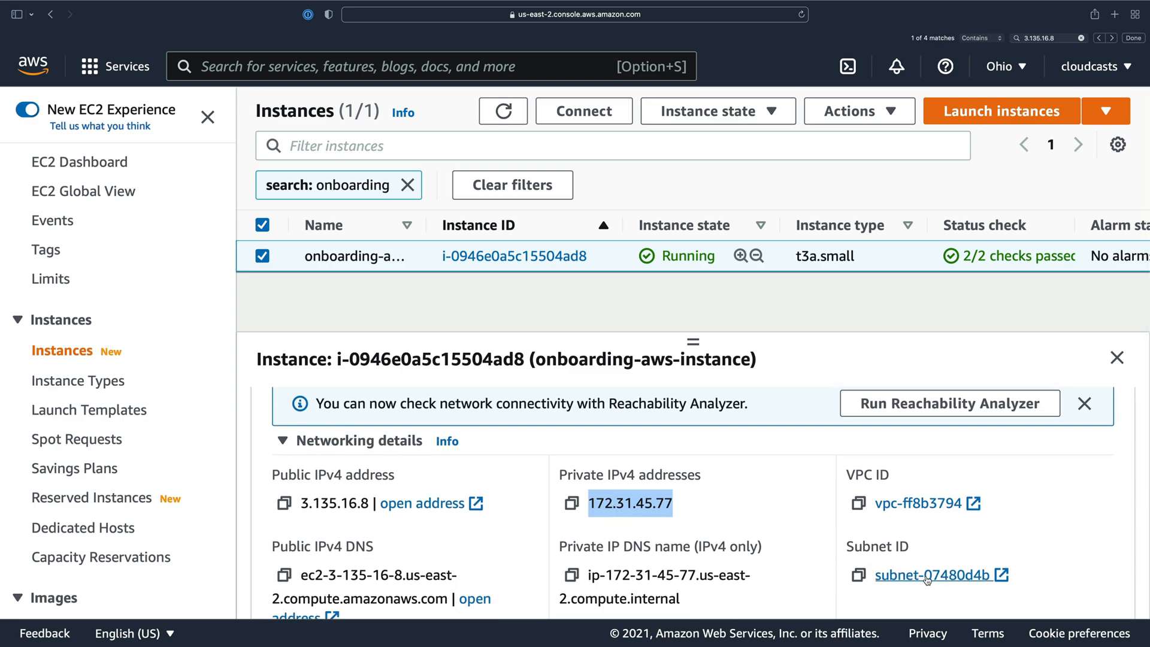
pyautogui.moveTo(954, 557)
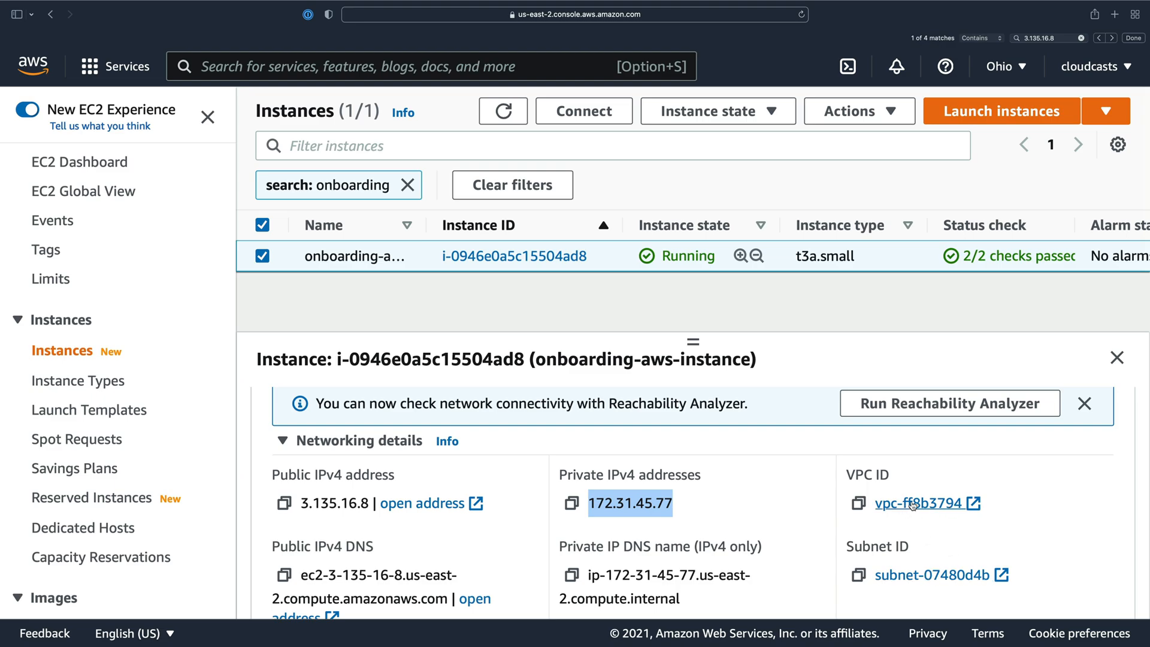
pyautogui.scroll(-3)
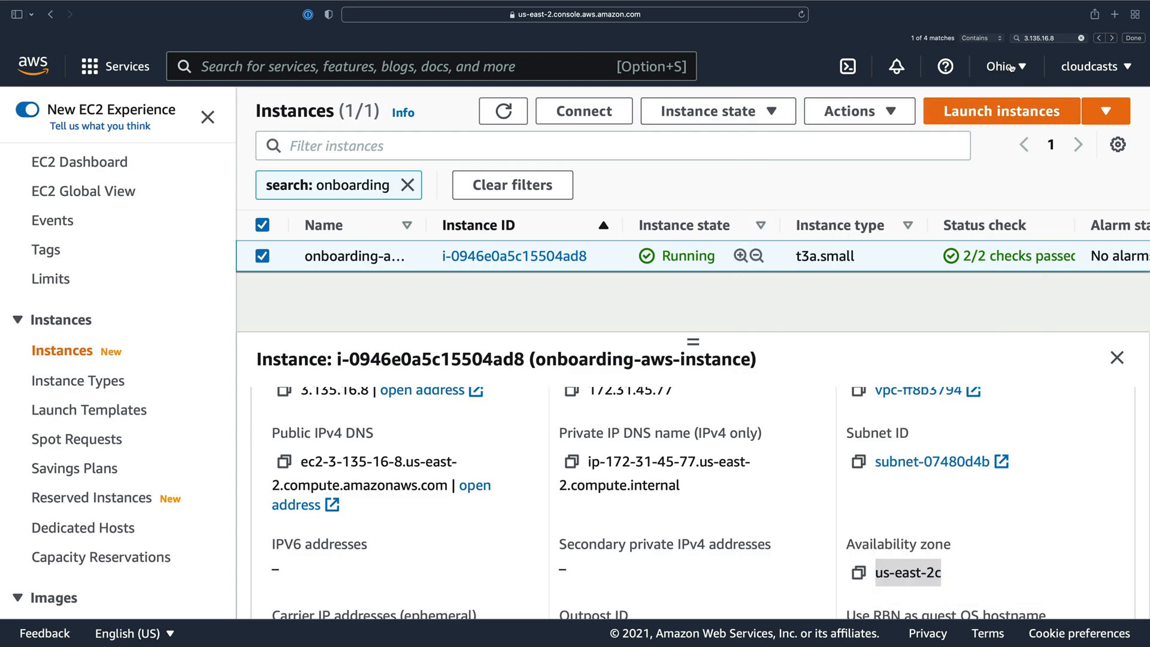
# Step: Show the Storage details with the 8 GiB root volume /dev/sda1 of EBS type
pyautogui.click(598, 391)
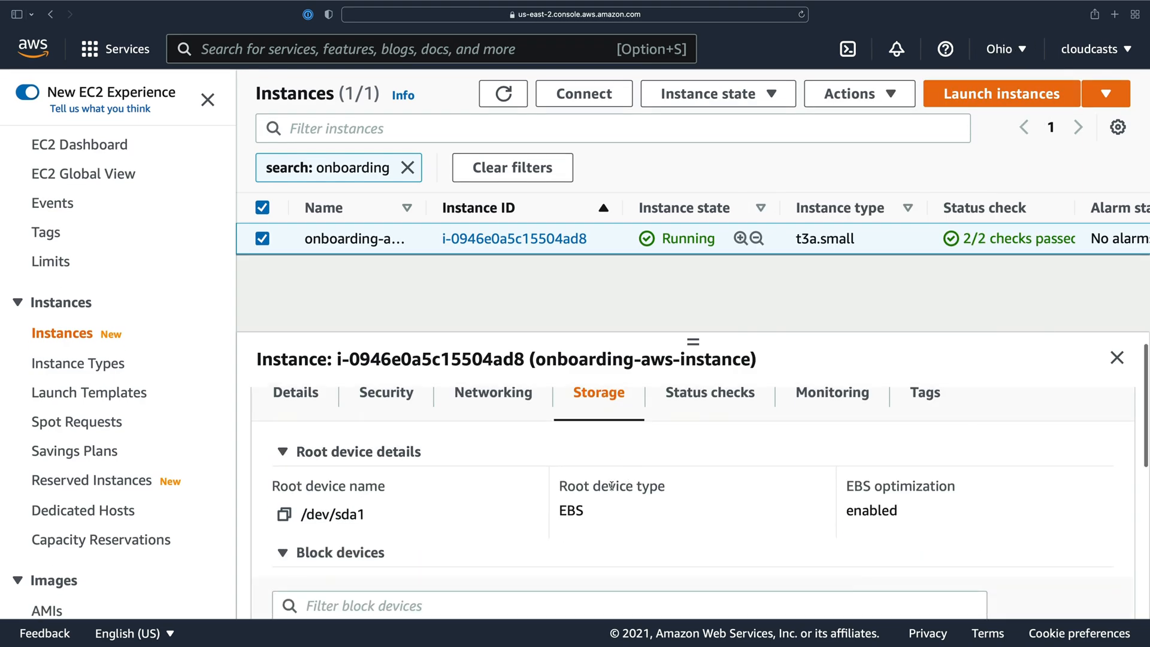
pyautogui.moveTo(298, 526)
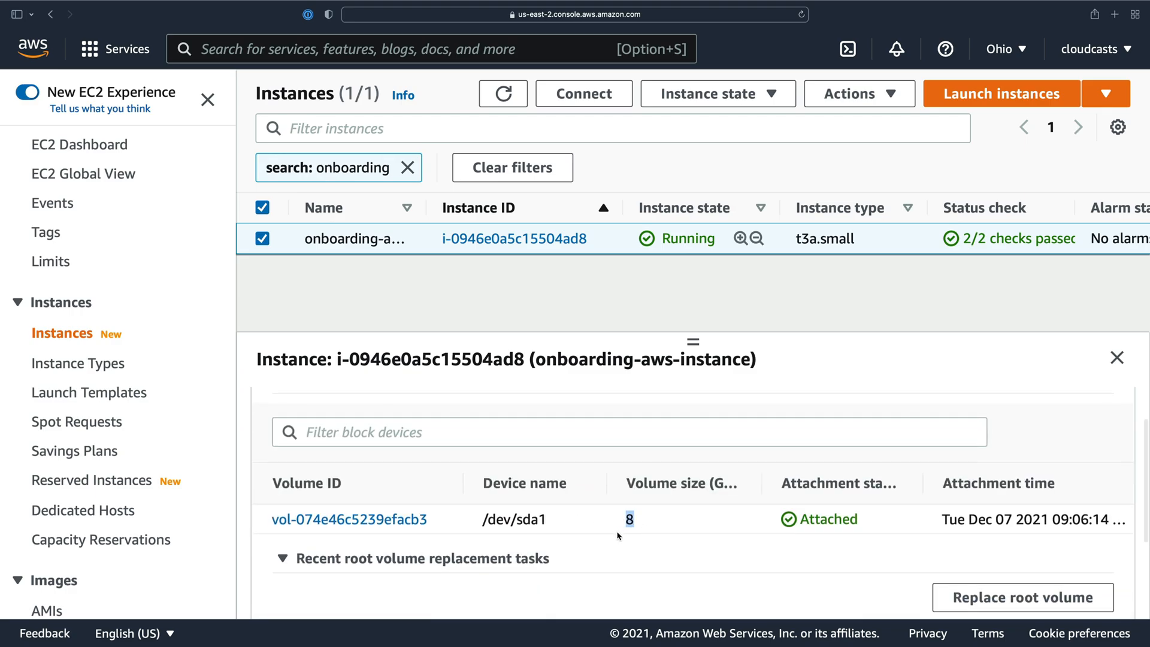
pyautogui.moveTo(348, 518)
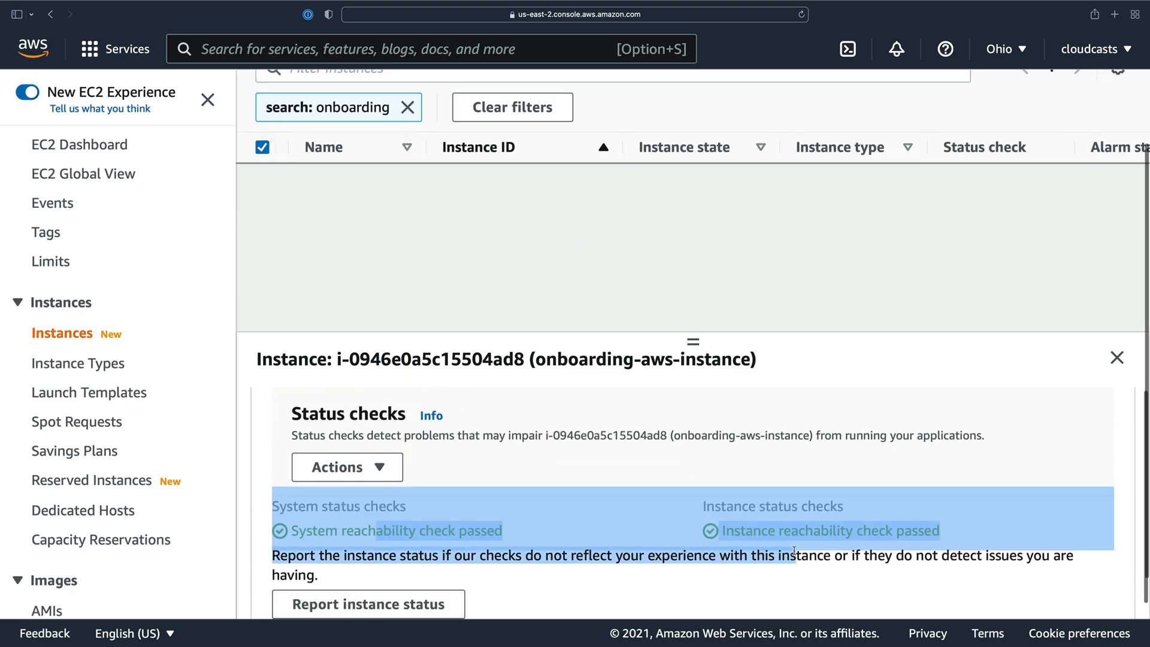
# Step: Show the Monitoring graphs for CPU utilization and status check failures over the last hour
pyautogui.click(831, 416)
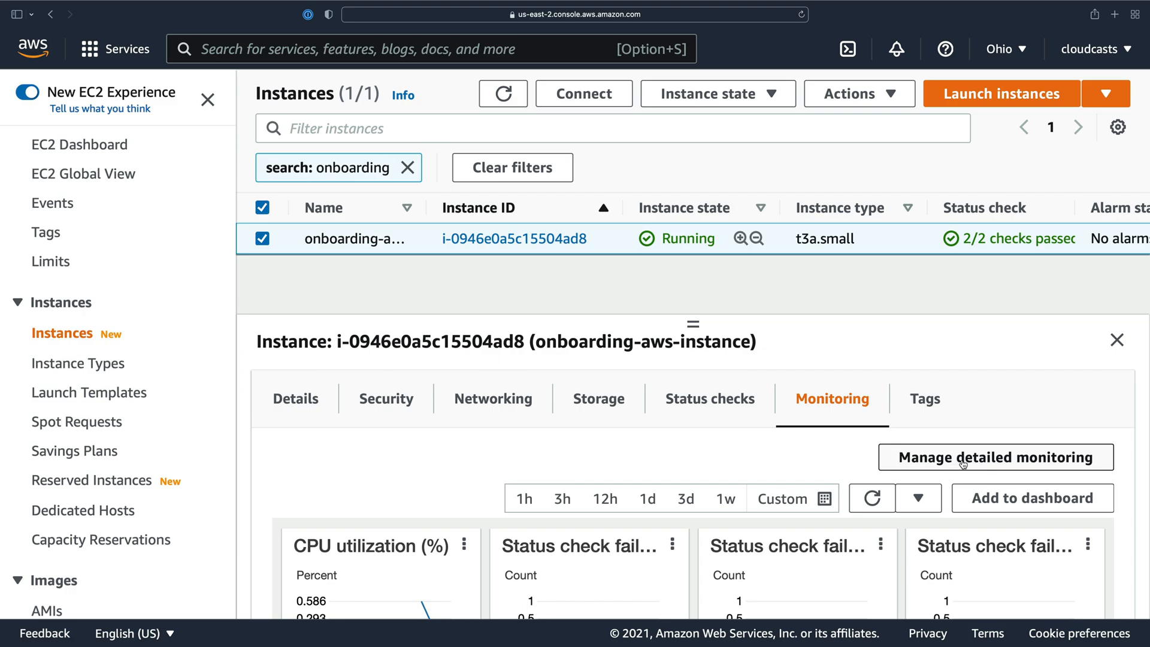
pyautogui.moveTo(937, 473)
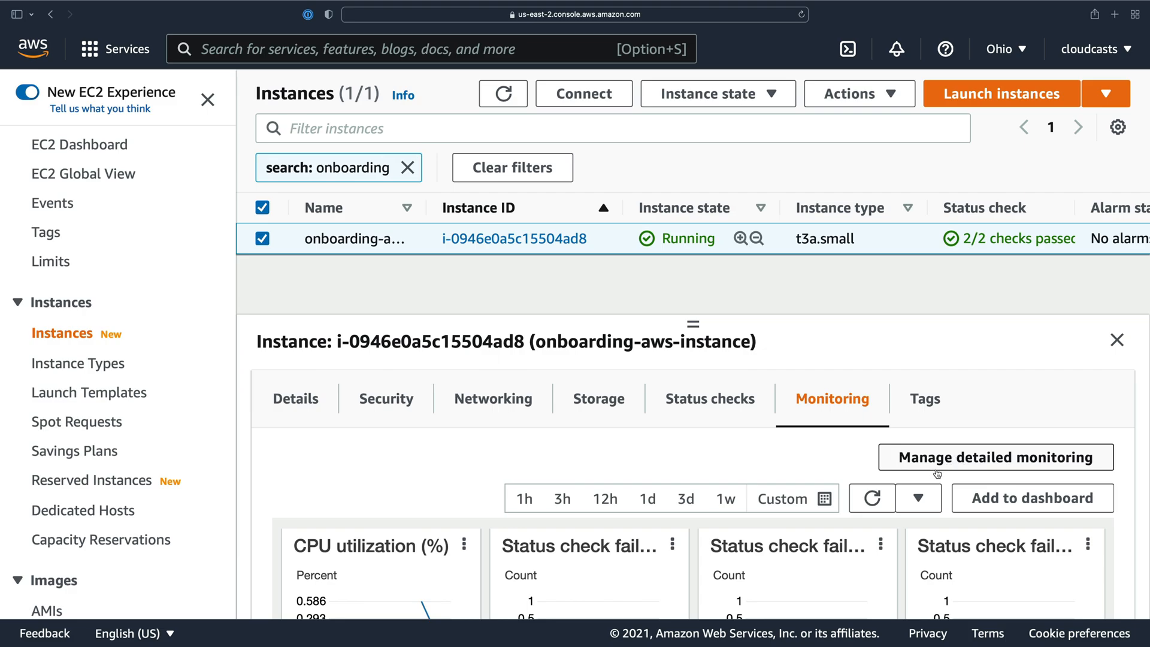
pyautogui.moveTo(876, 480)
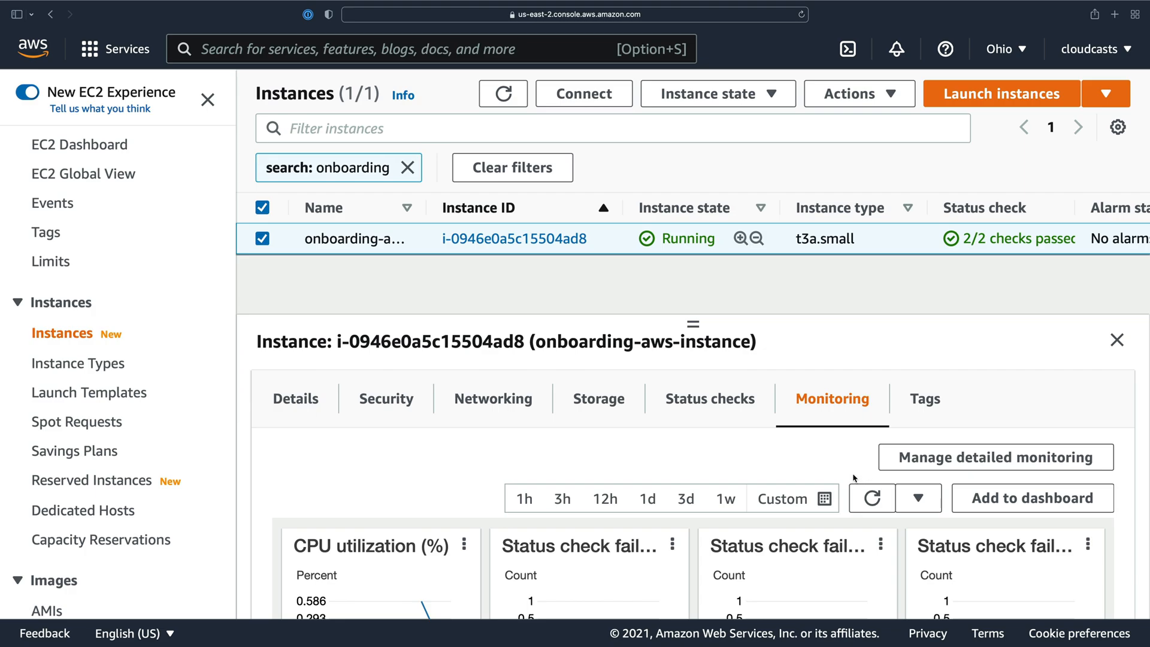
pyautogui.scroll(-3)
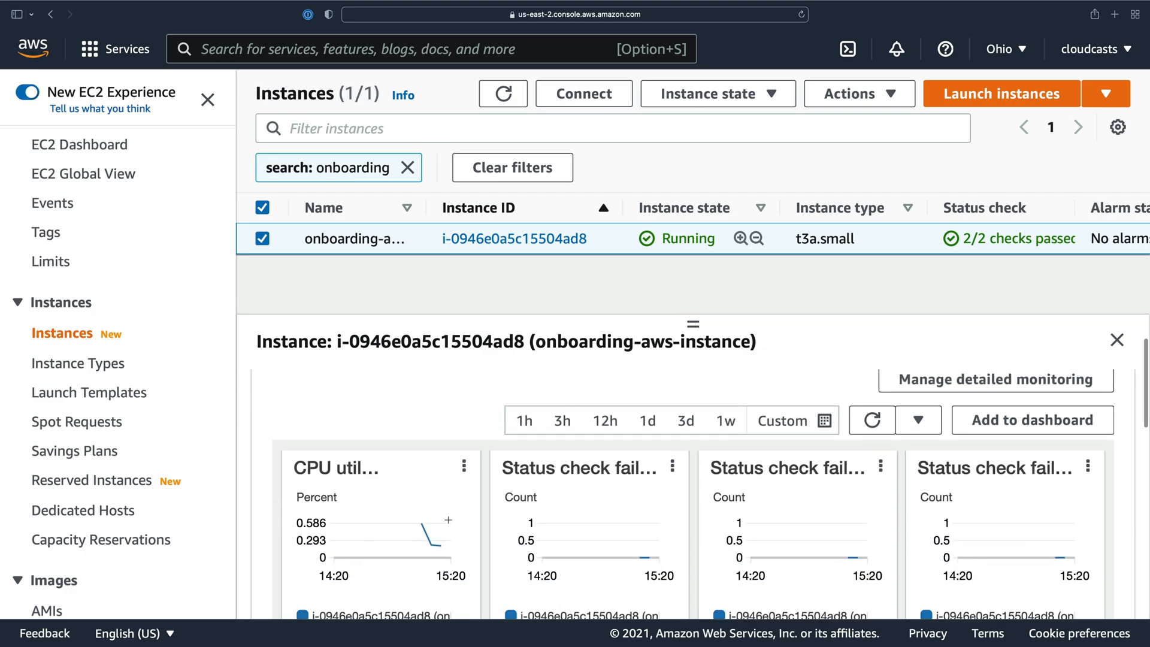
pyautogui.moveTo(425, 502)
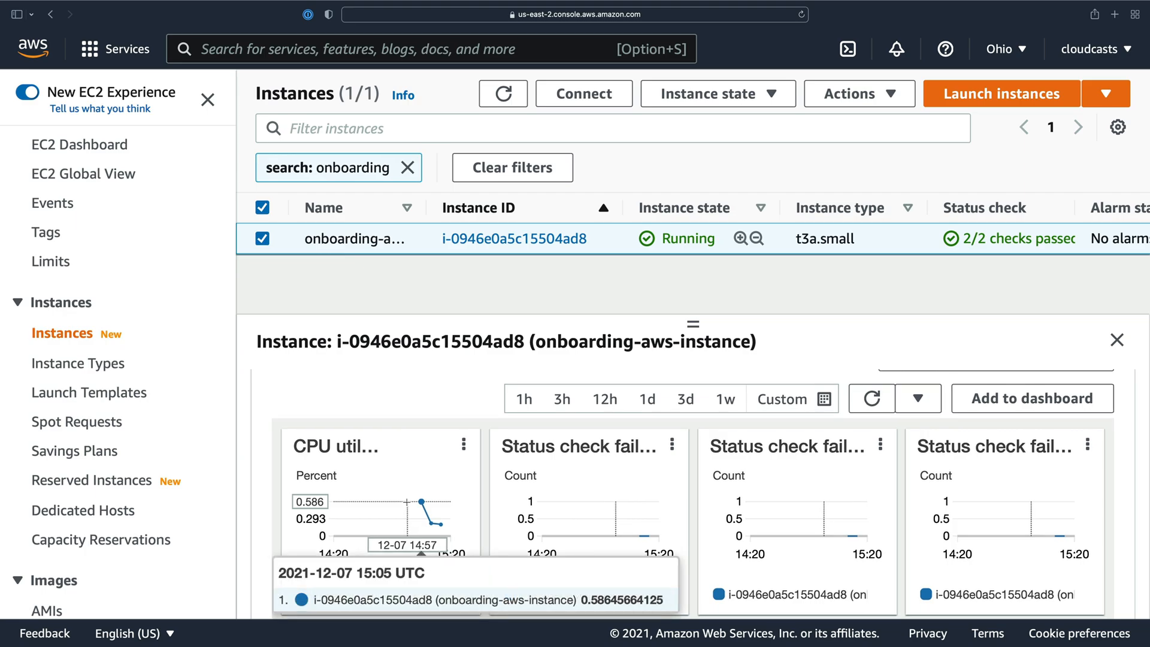
pyautogui.click(831, 398)
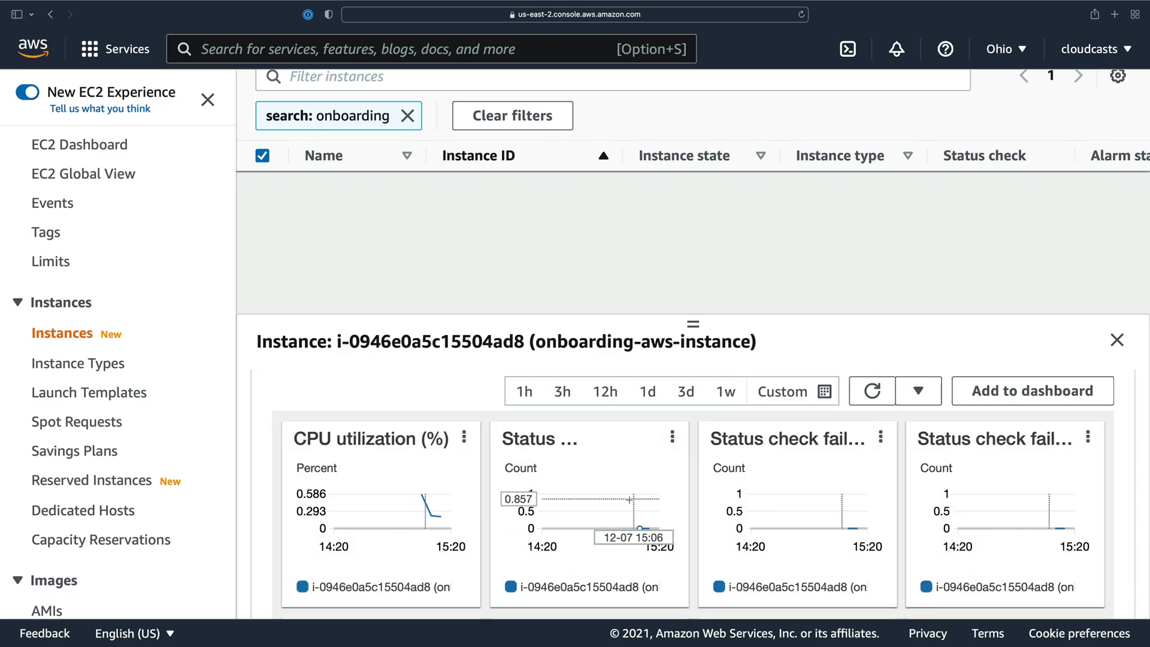
pyautogui.scroll(-3)
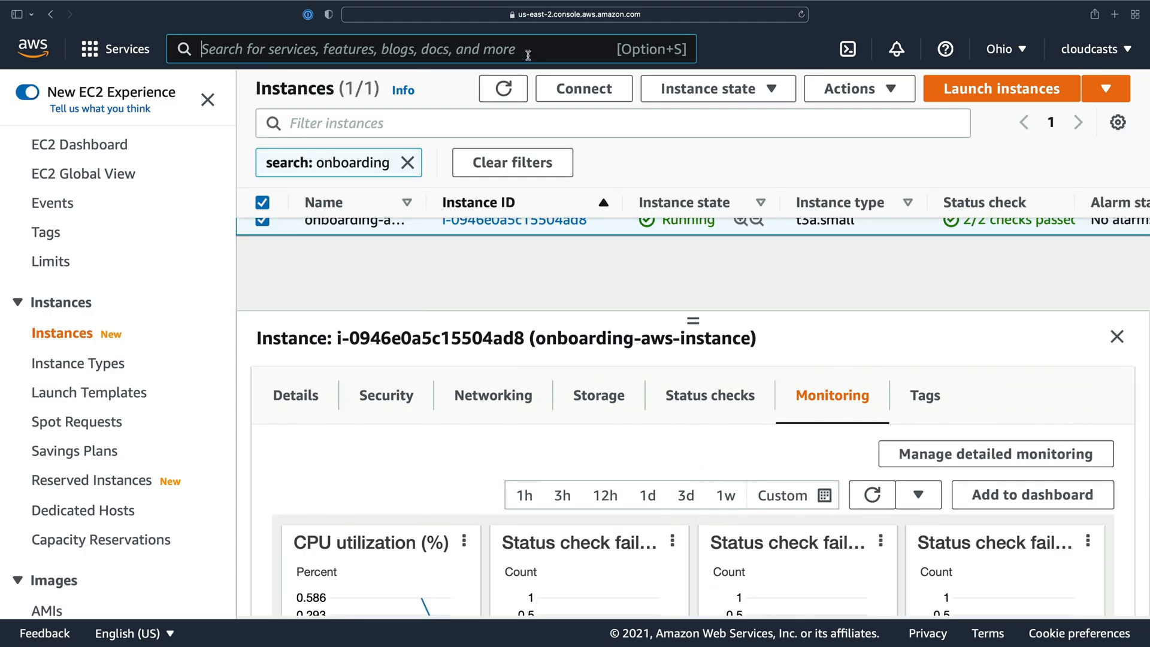
# Step: Switch to CloudWatch All metrics > EC2 Per-Instance Metrics and bring onboarding-aws-instance into view
pyautogui.write('cloudwatch')
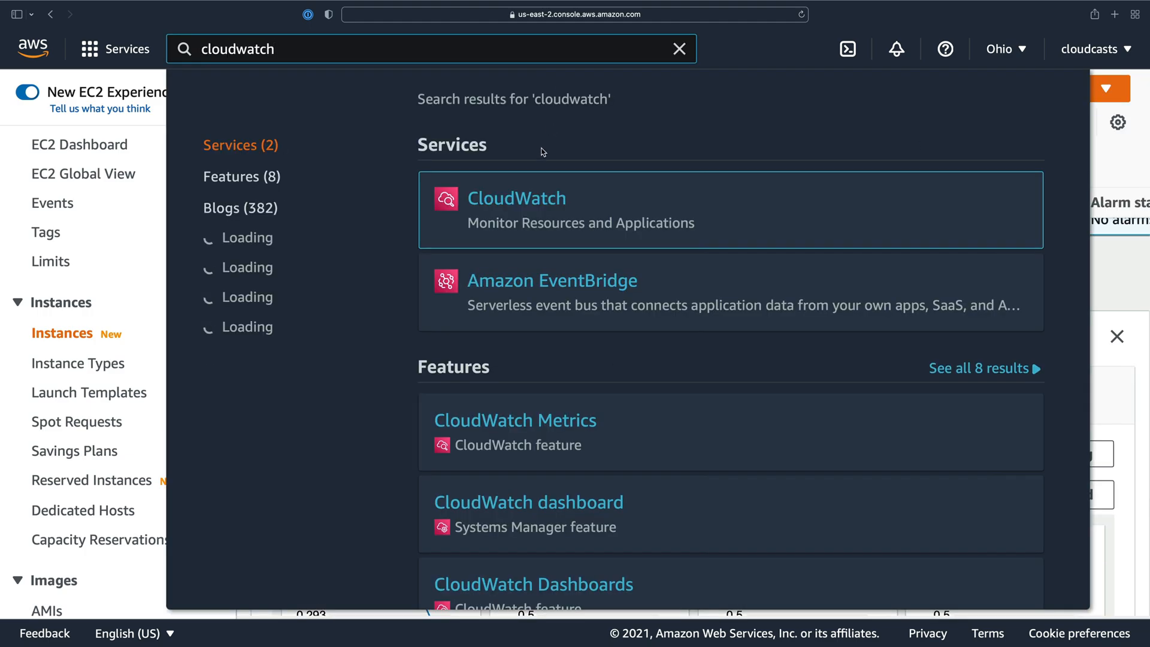
pyautogui.click(515, 197)
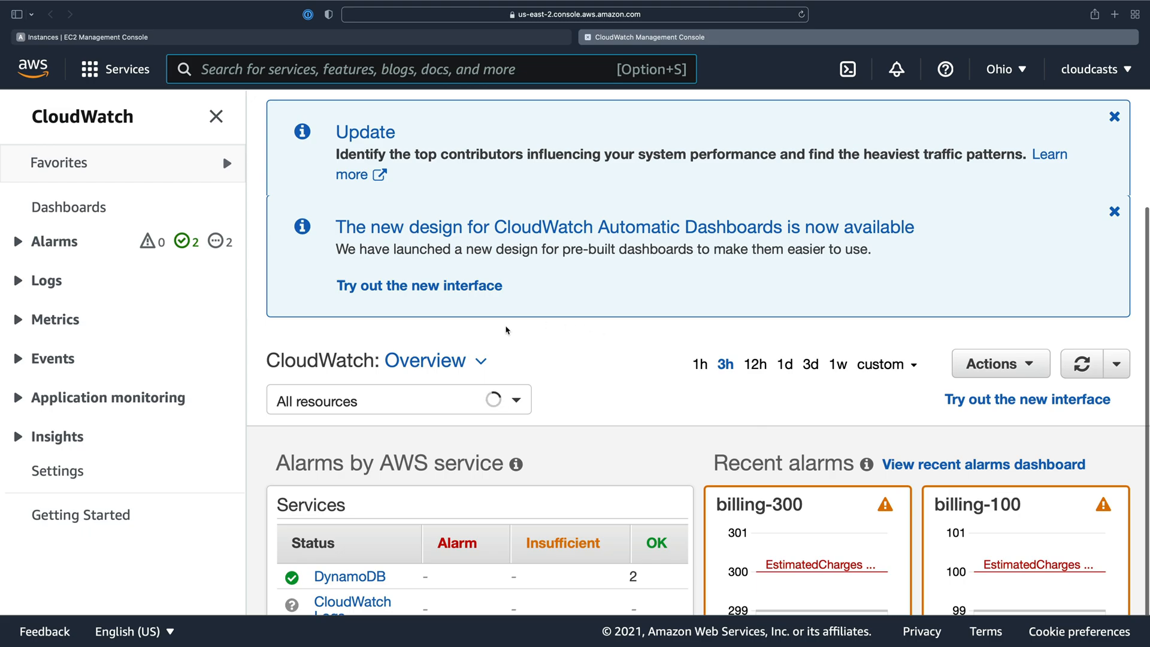
pyautogui.click(54, 319)
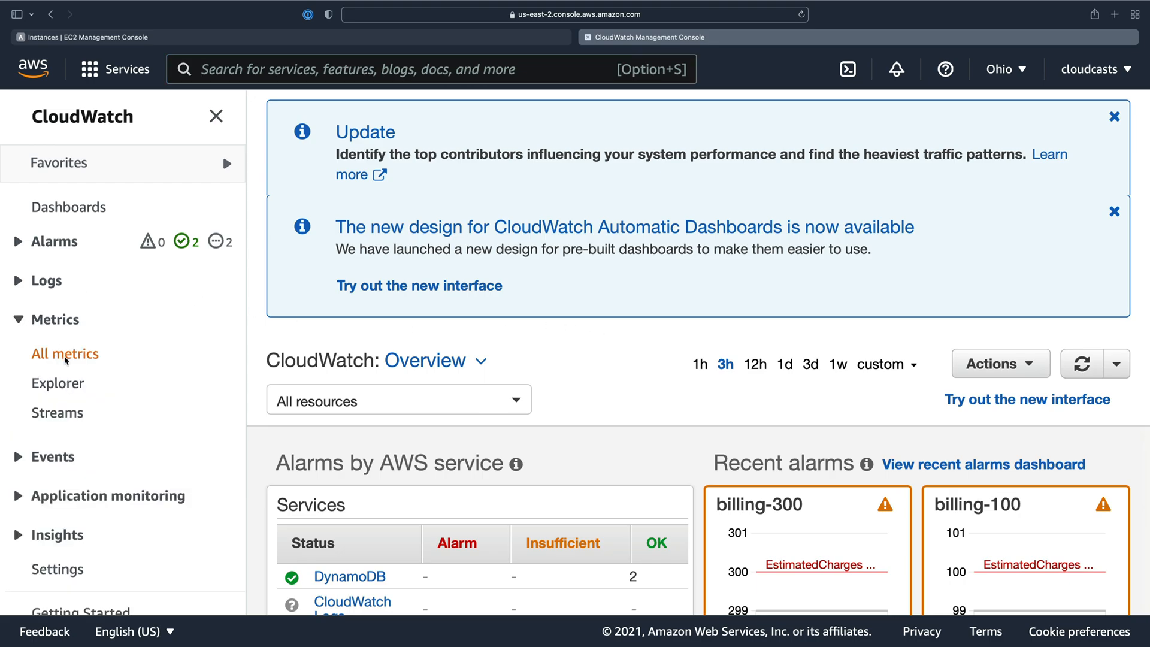
pyautogui.click(65, 353)
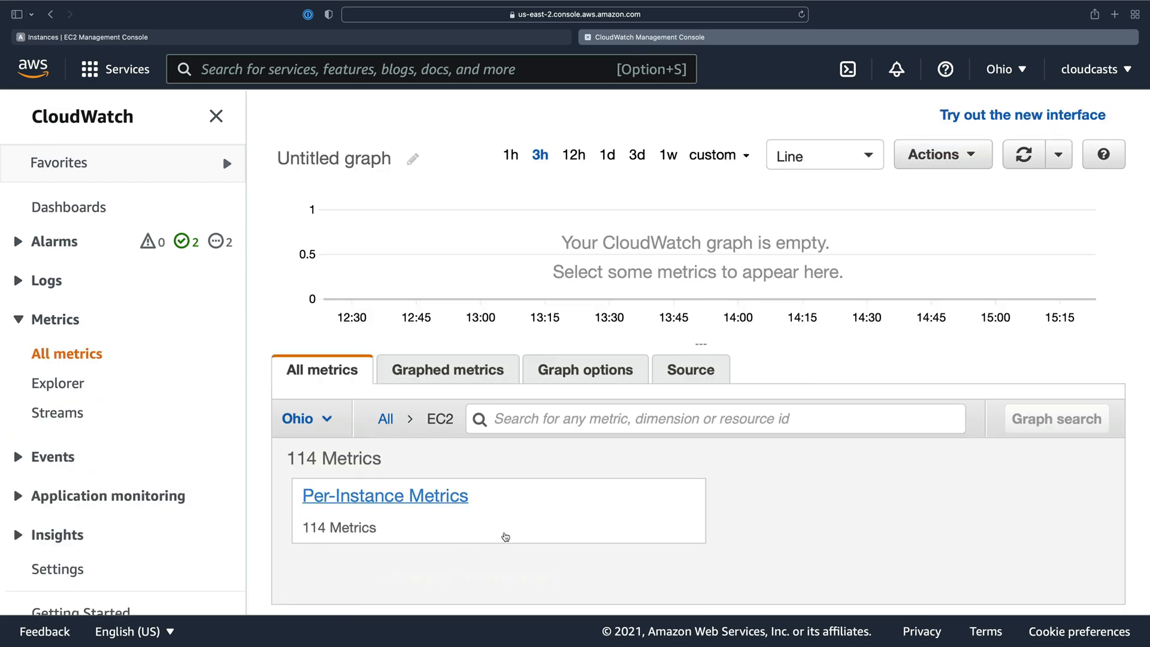
pyautogui.click(385, 495)
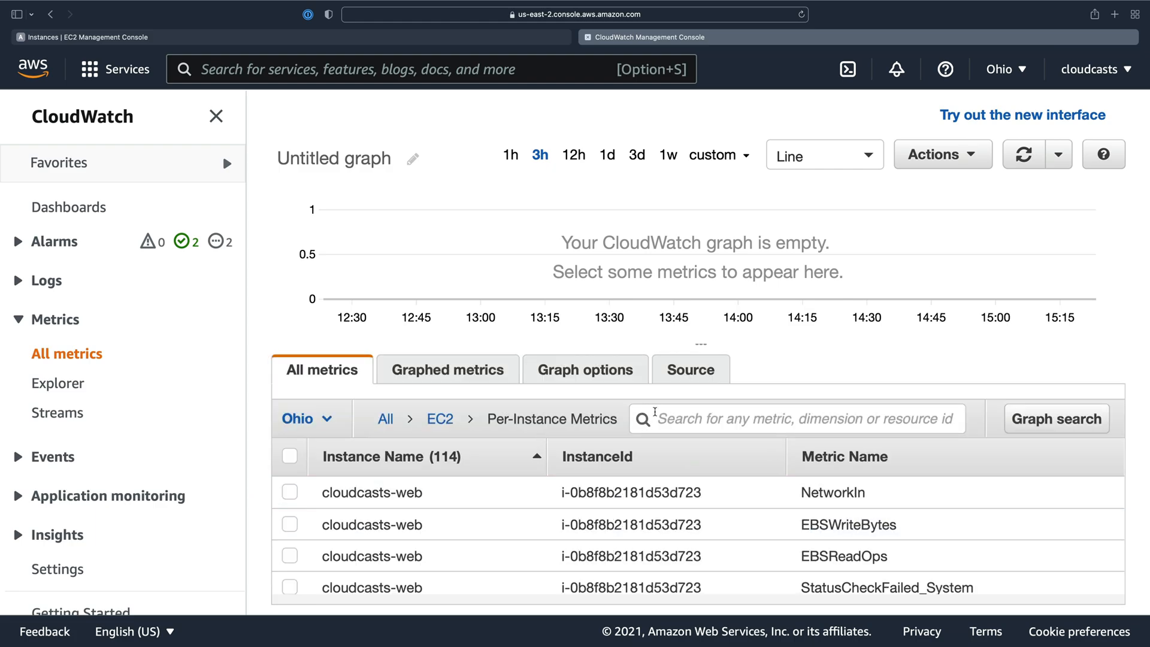
pyautogui.scroll(-3)
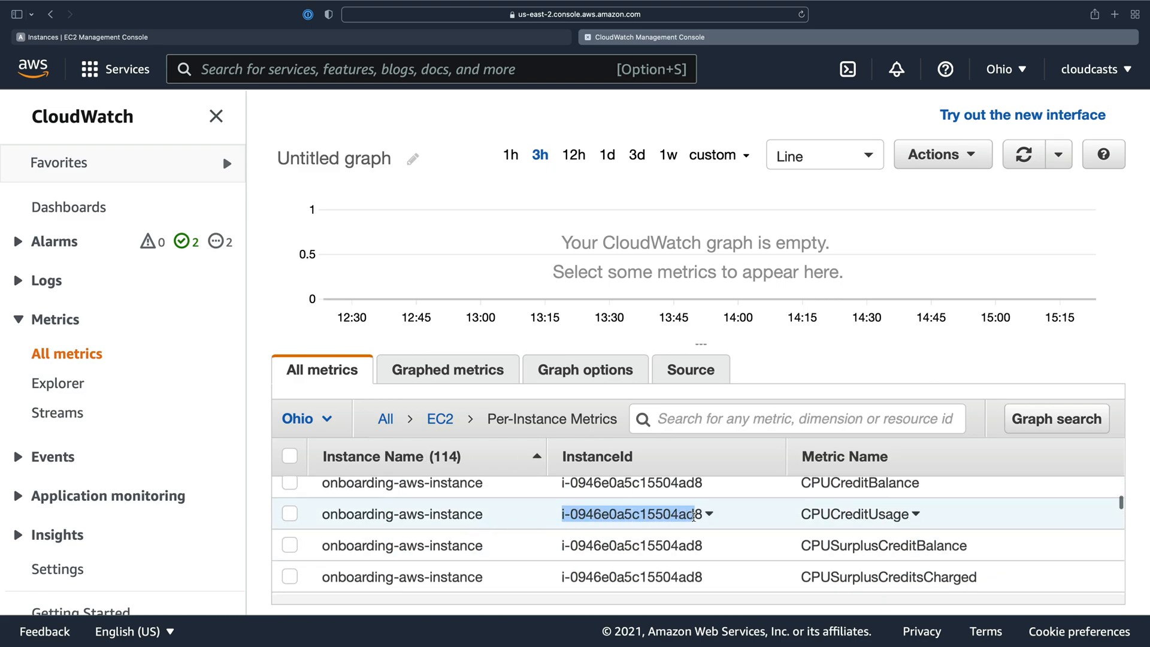
# Step: Filter metrics to the instance id and toggle CPUCreditUsage and CPUCreditBalance on and off, leaving the graph empty
pyautogui.click(627, 513)
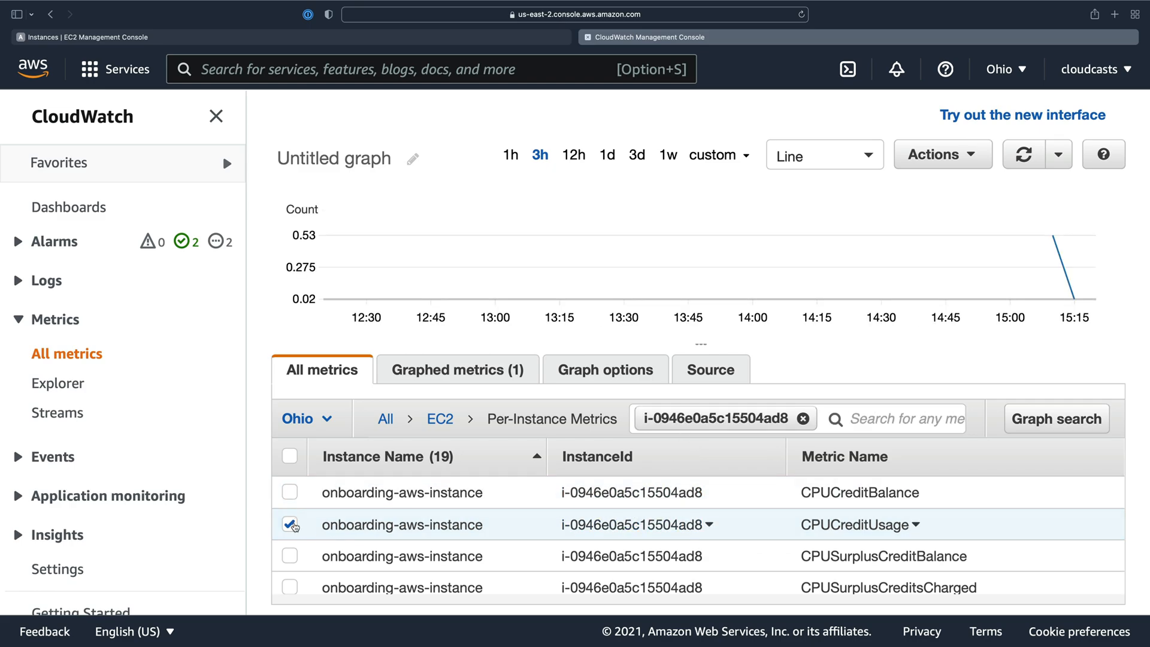
pyautogui.click(289, 524)
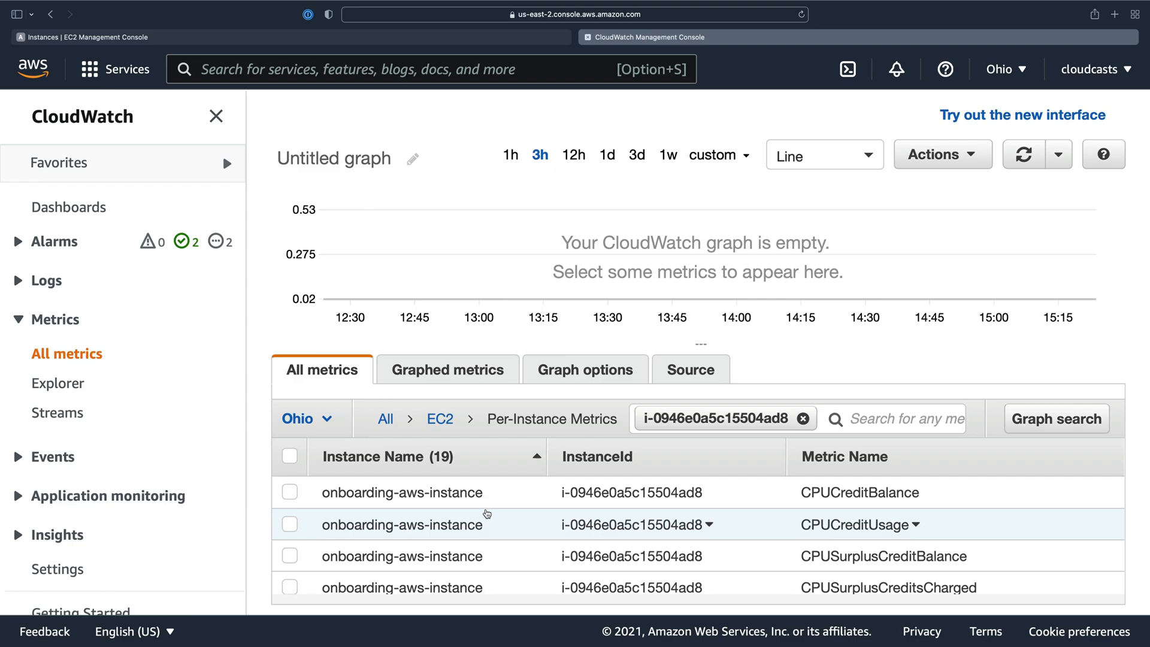
pyautogui.click(288, 525)
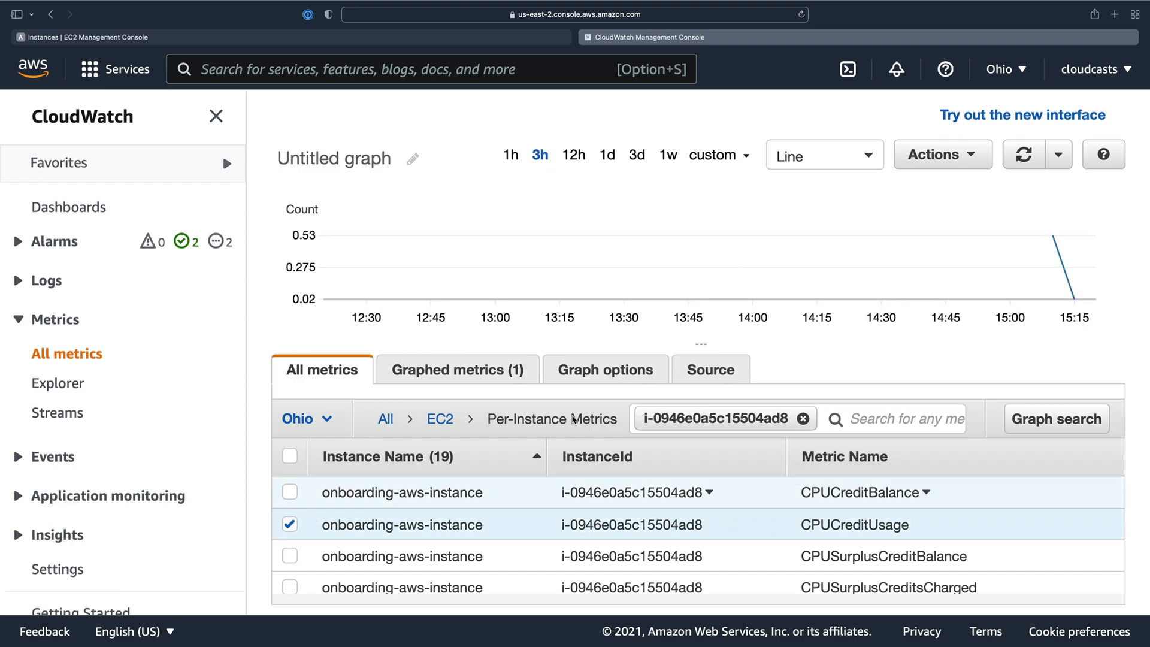
pyautogui.click(289, 524)
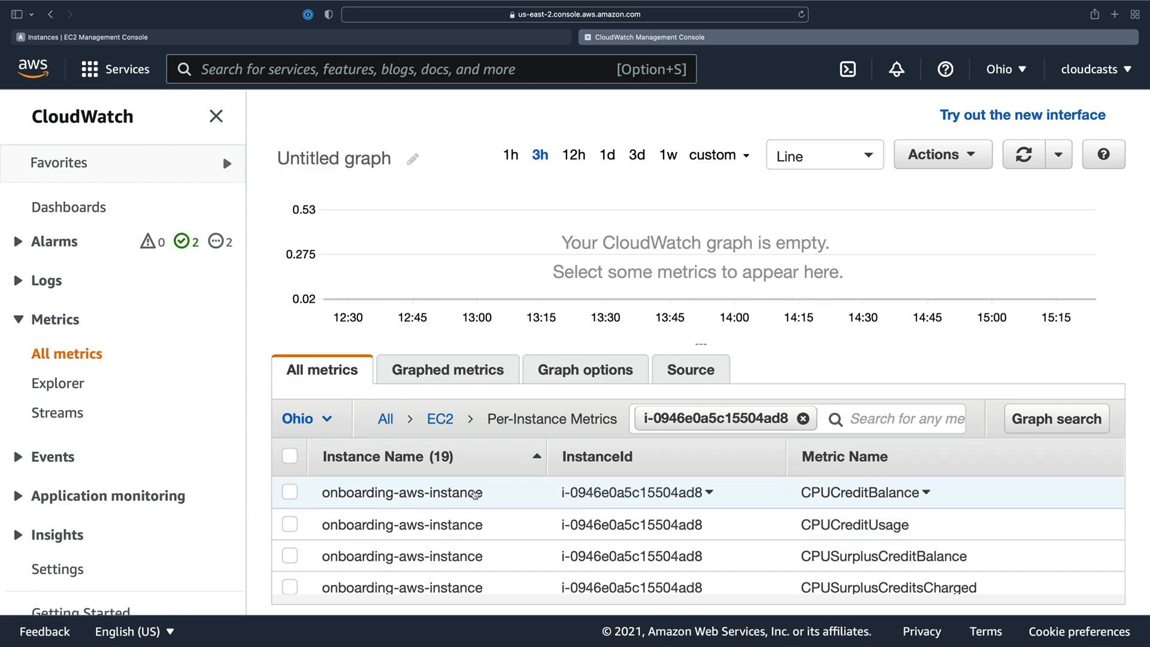
pyautogui.click(288, 492)
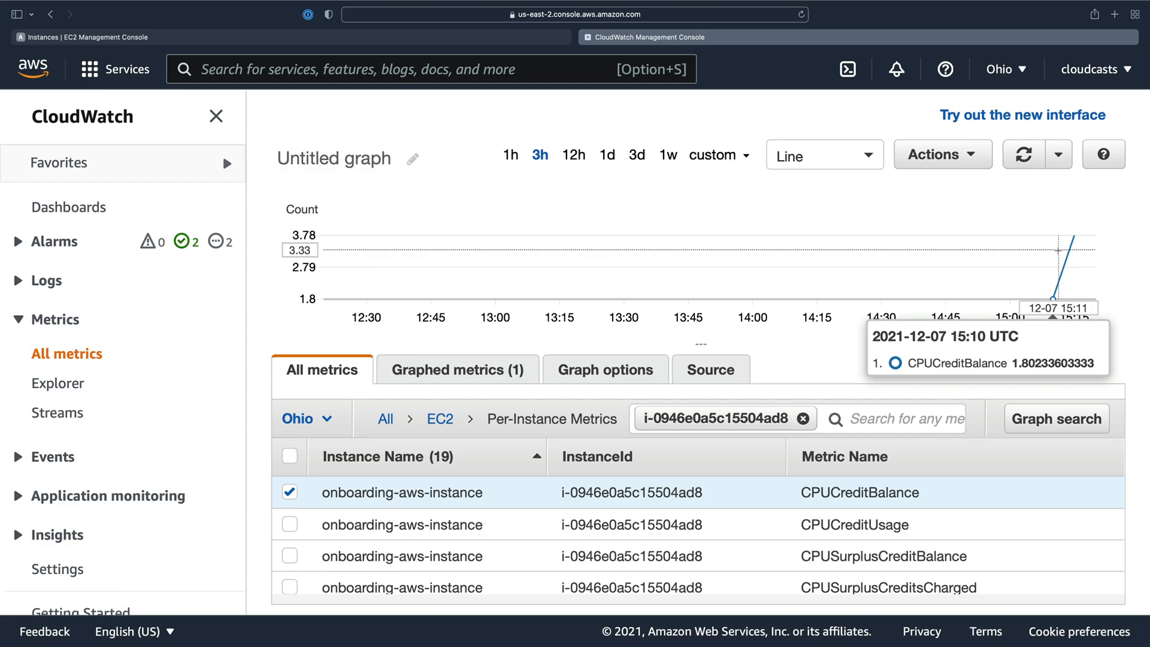
pyautogui.moveTo(1073, 260)
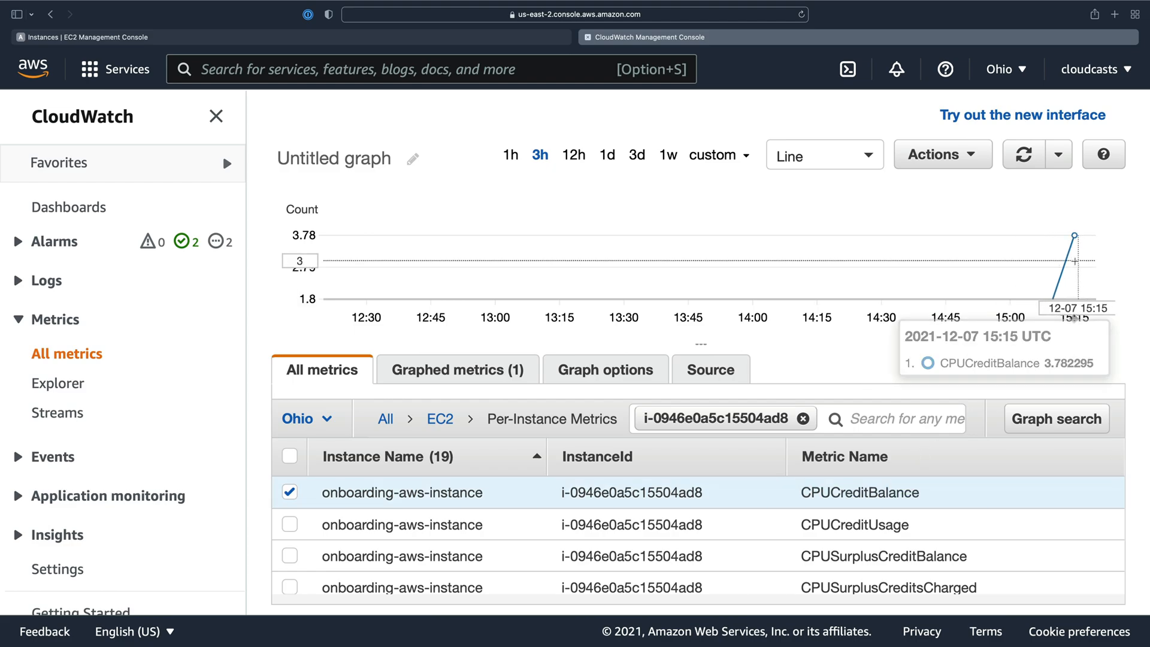
pyautogui.click(289, 492)
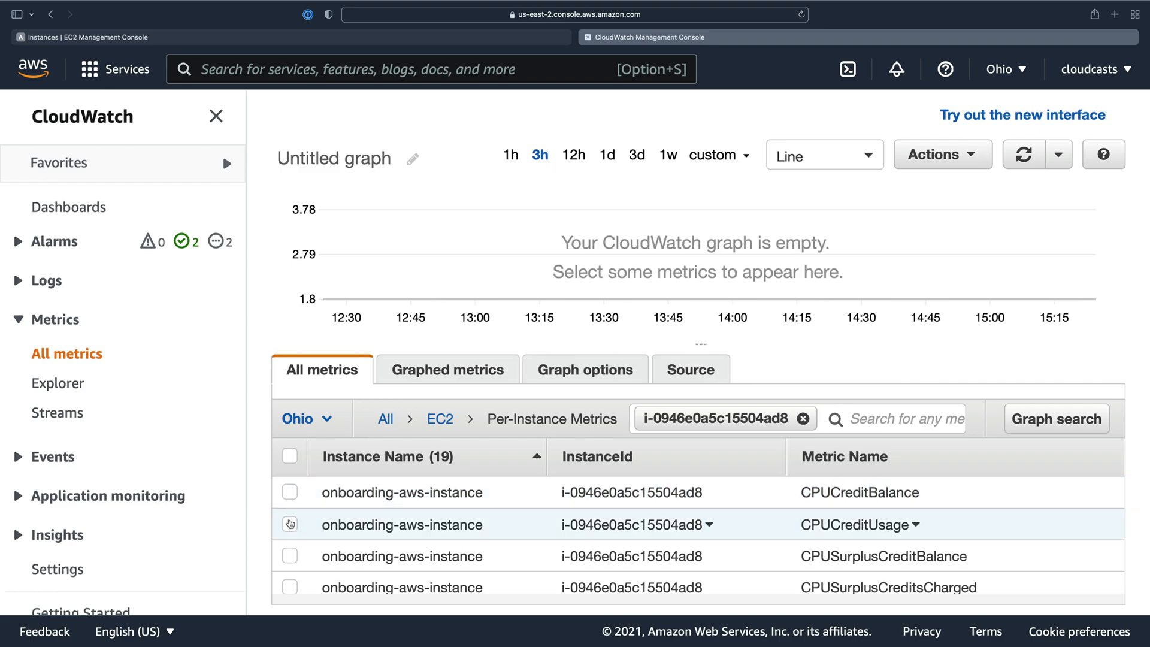
pyautogui.click(289, 523)
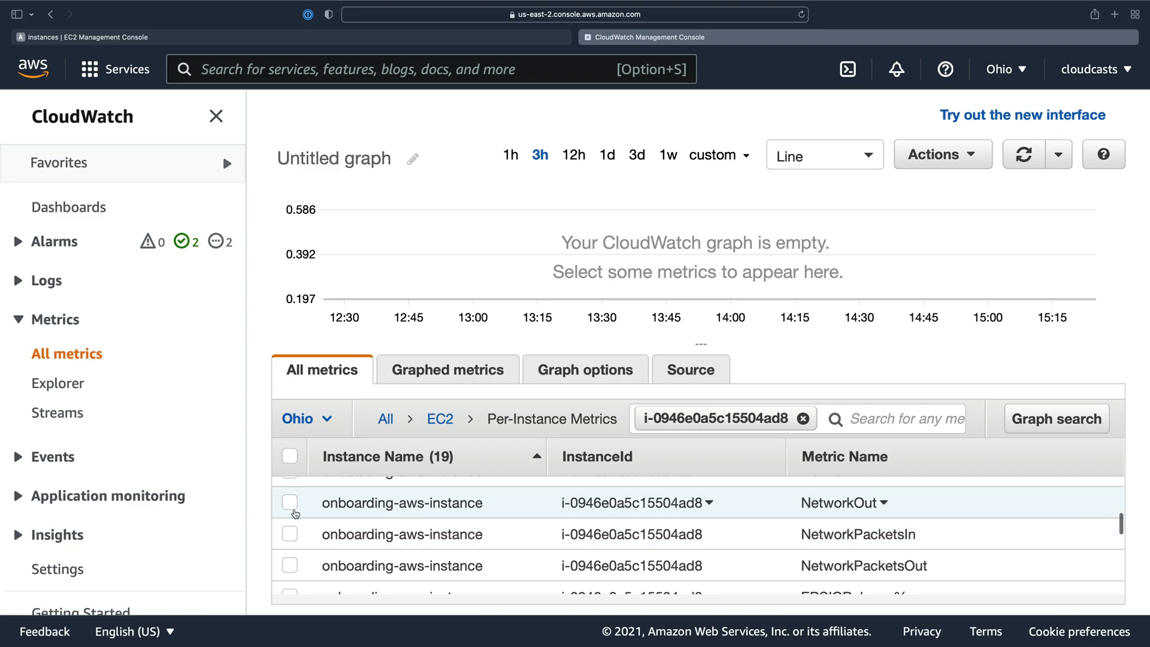
# Step: Scroll the metric list down toward the EBS per-volume metrics for the instance's volume
pyautogui.scroll(-3)
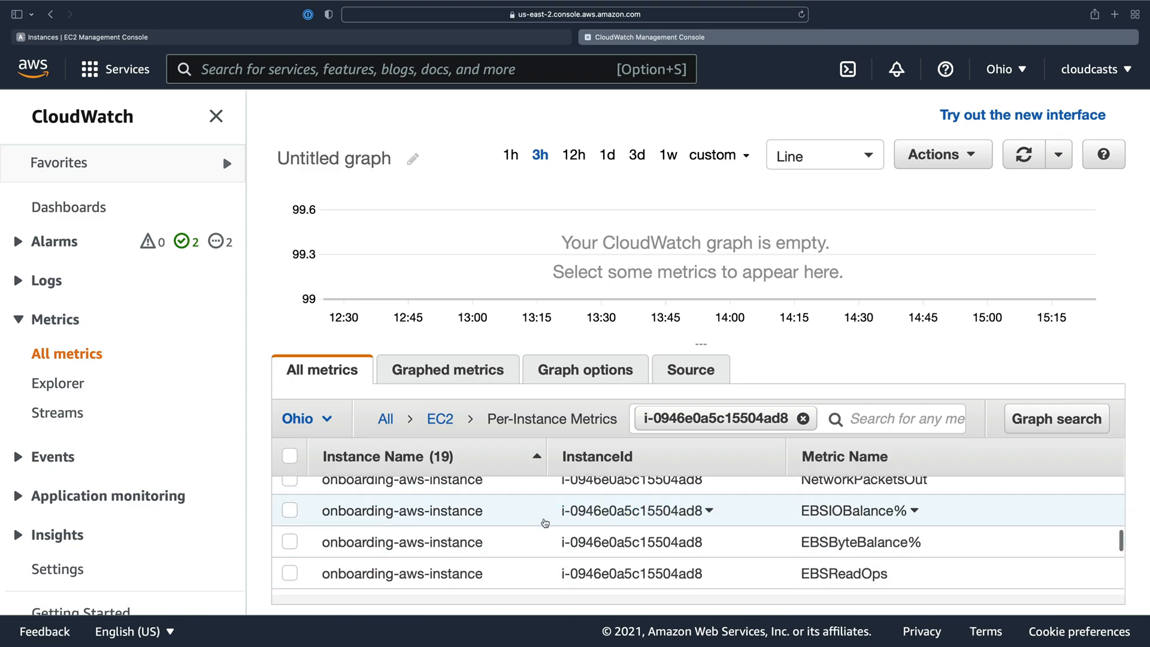
pyautogui.scroll(-3)
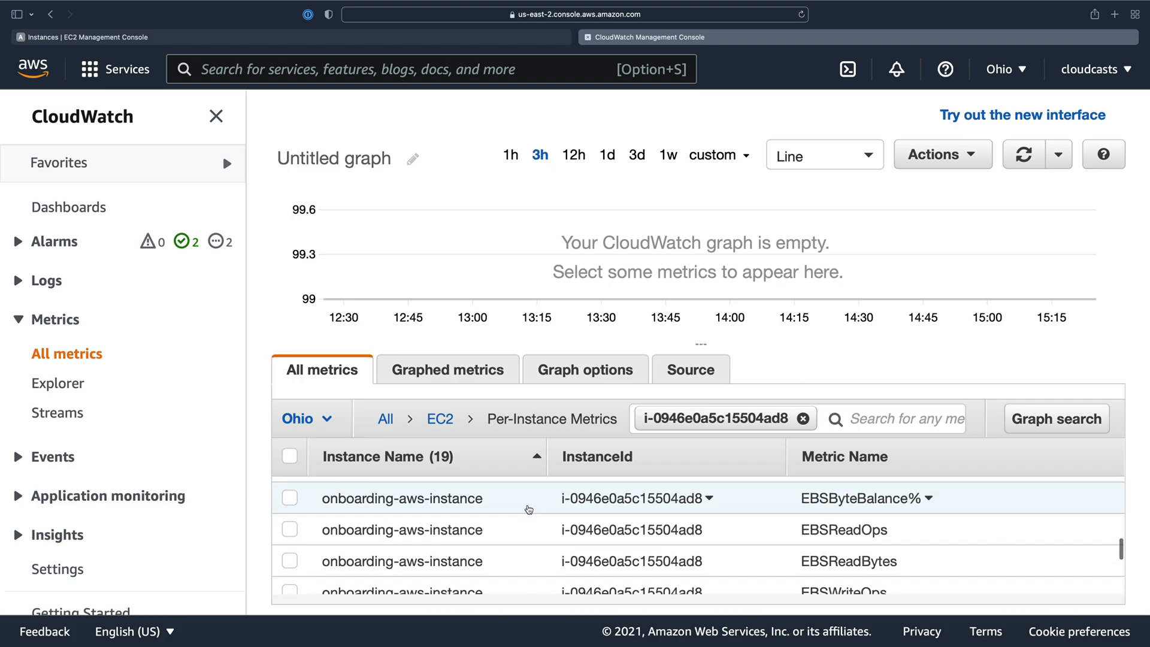
pyautogui.scroll(-3)
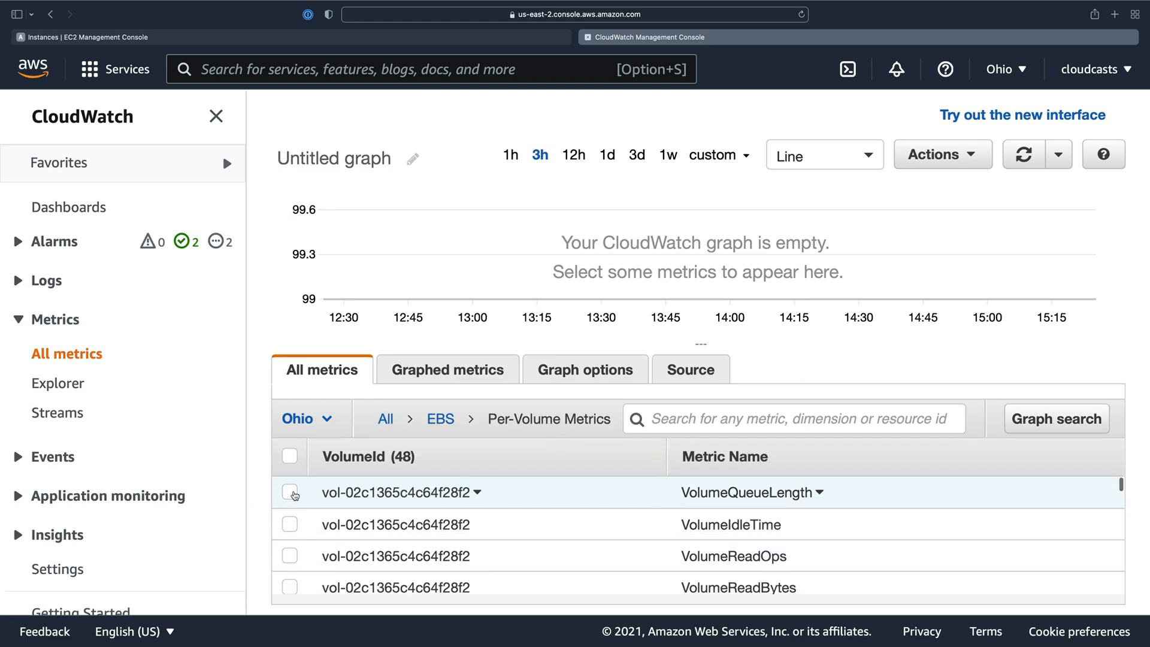
# Step: Add VolumeQueueLength for vol-02c1365c4c64f28f2 to the graph
pyautogui.click(288, 491)
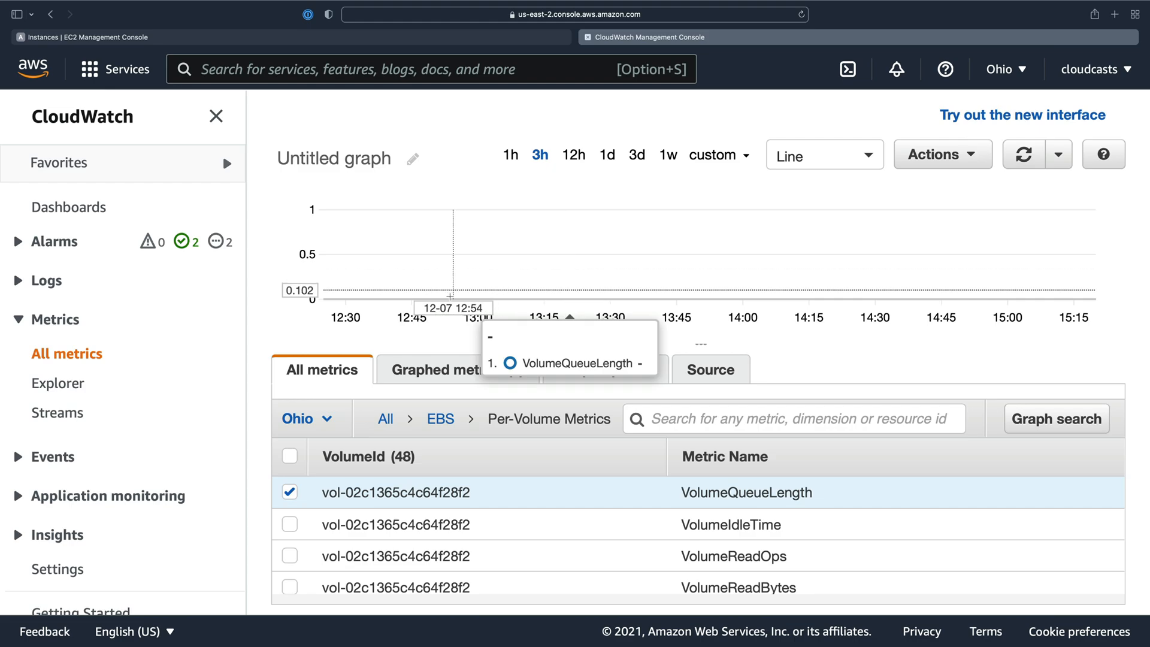
pyautogui.moveTo(512, 294)
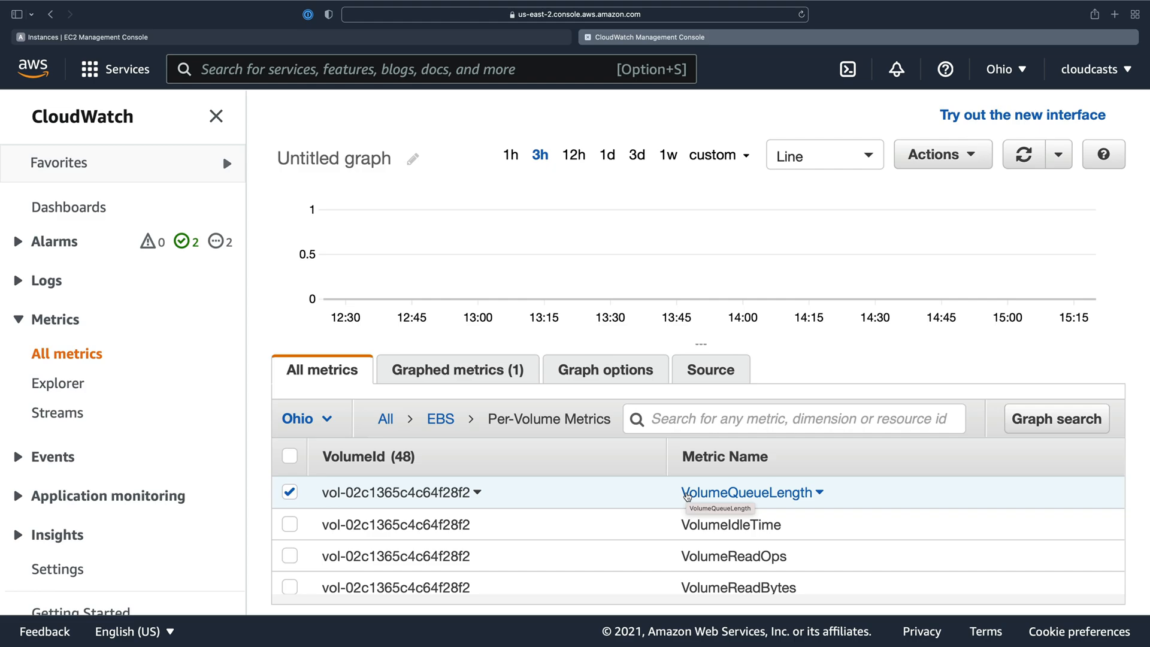
pyautogui.moveTo(655, 500)
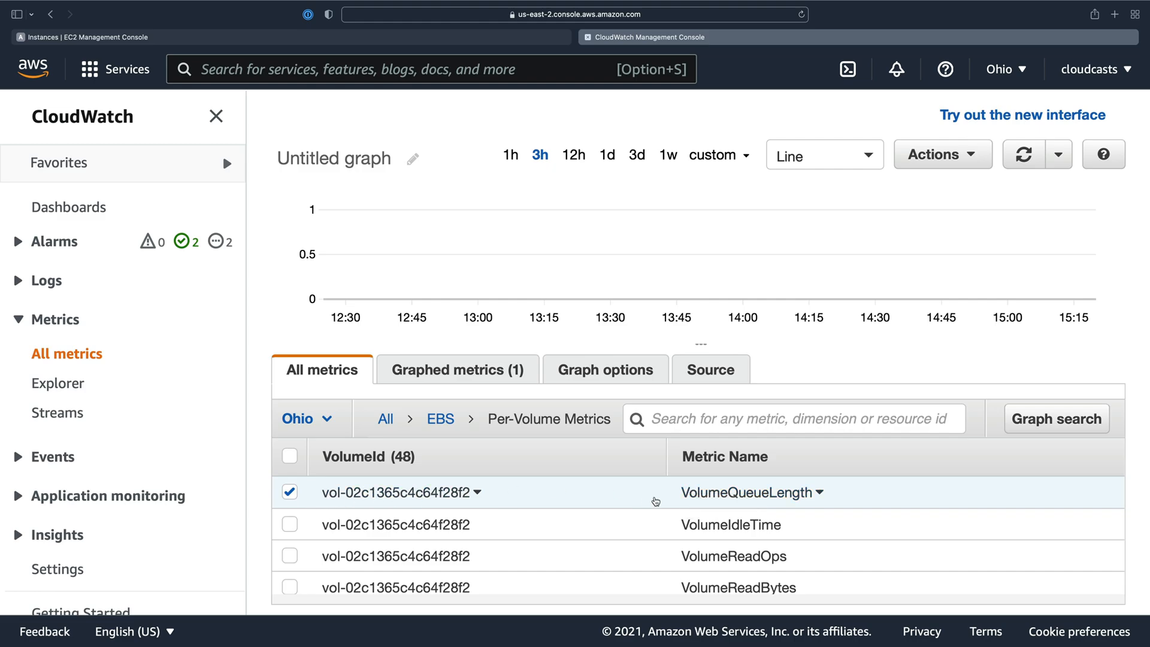